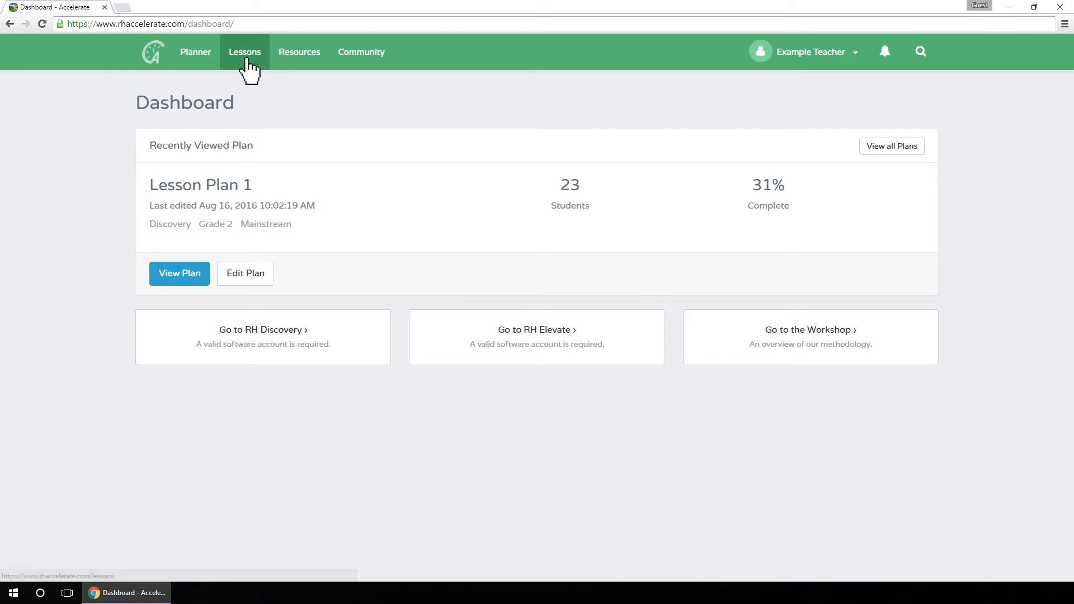
# - Switch from the dashboard to the Lessons page, landing on Alphabet Introduction
pyautogui.click(245, 52)
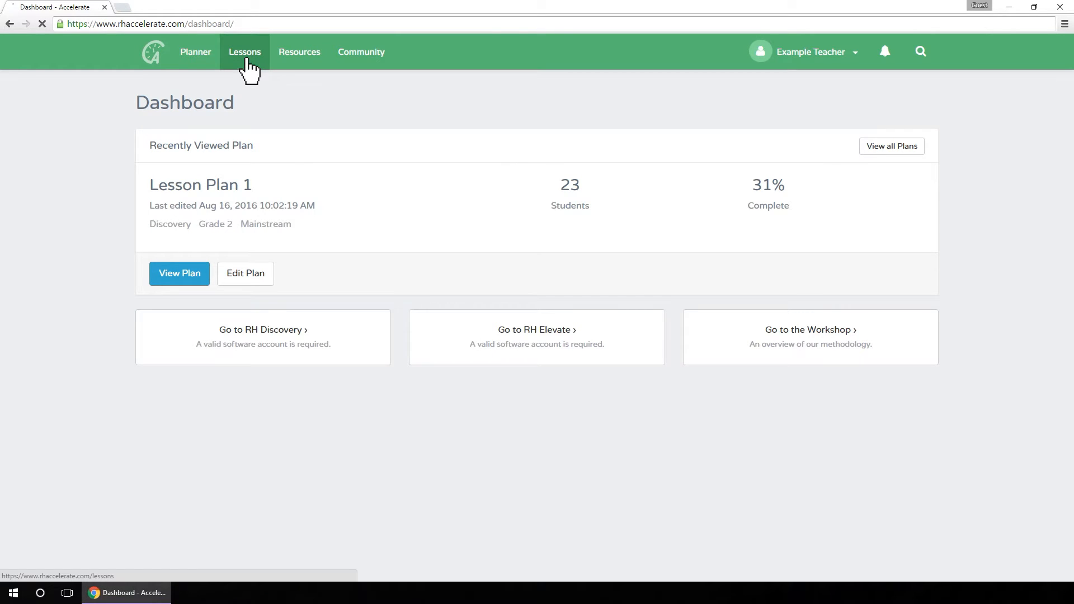
pyautogui.click(245, 51)
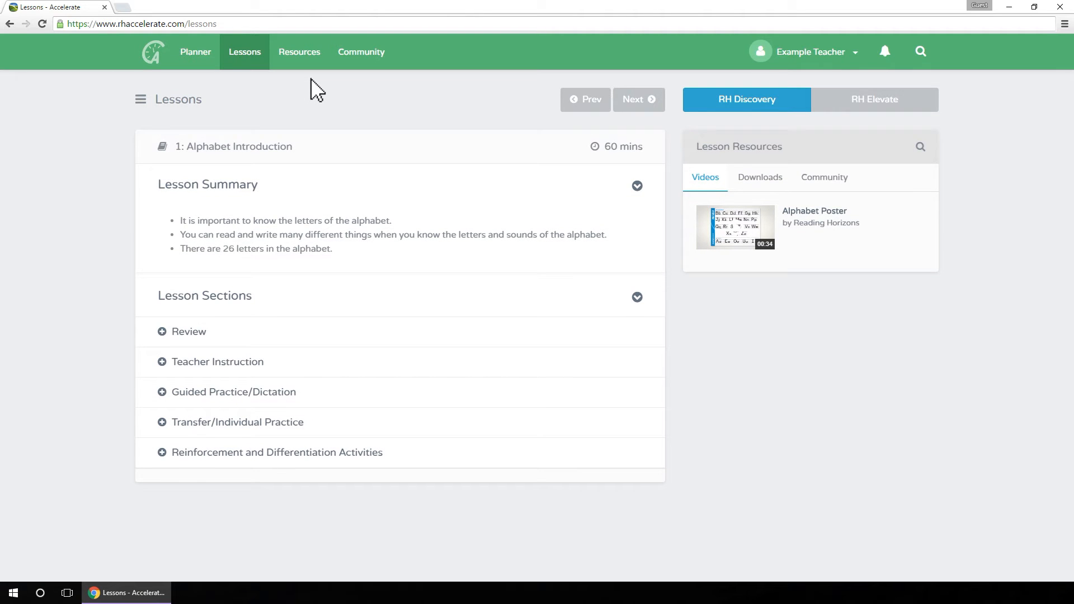
pyautogui.moveTo(543, 95)
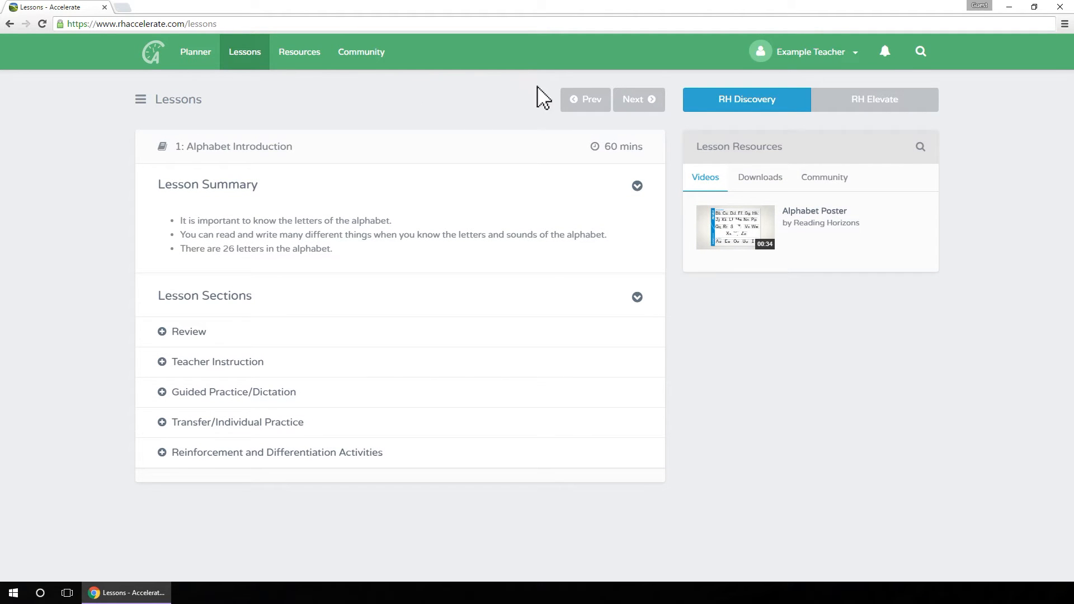
pyautogui.moveTo(874, 99)
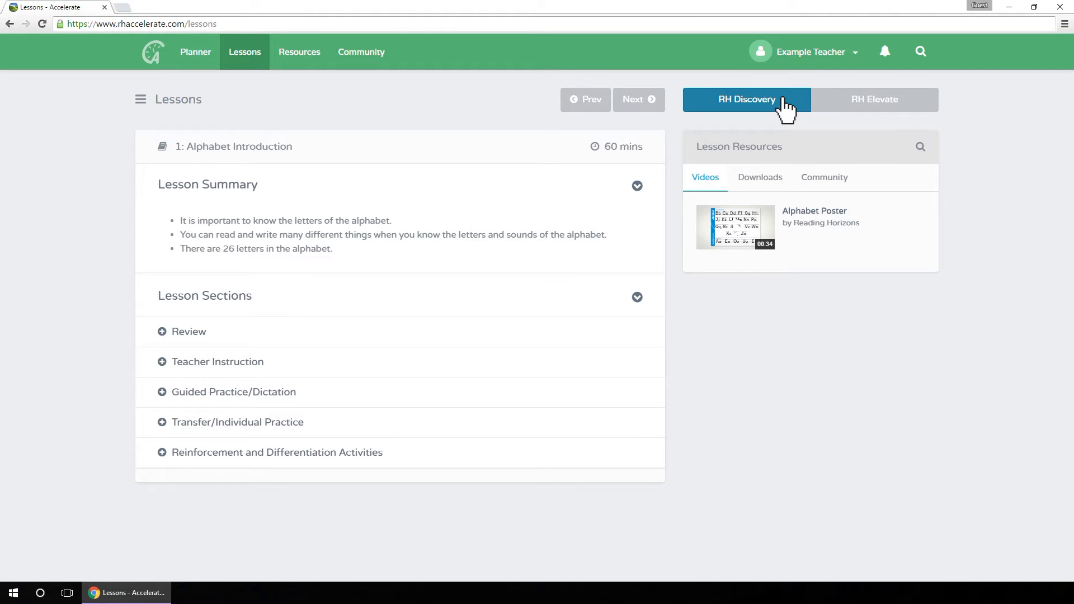
pyautogui.moveTo(612, 109)
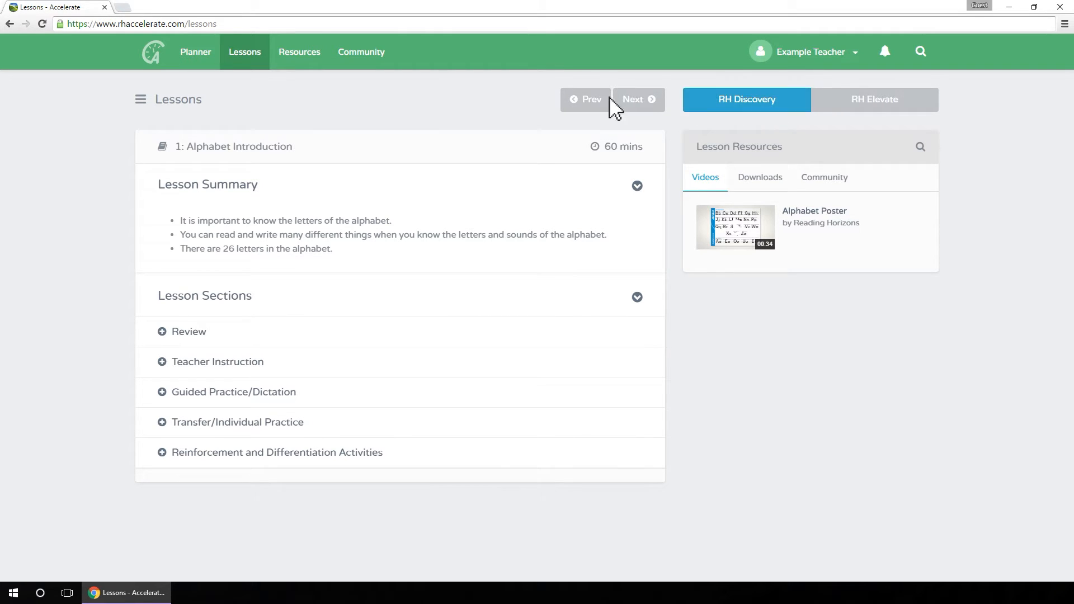
# - Set the lesson list to Grade 3+ and search 'phonetic skill' to find Phonetic Skill 3
pyautogui.click(140, 98)
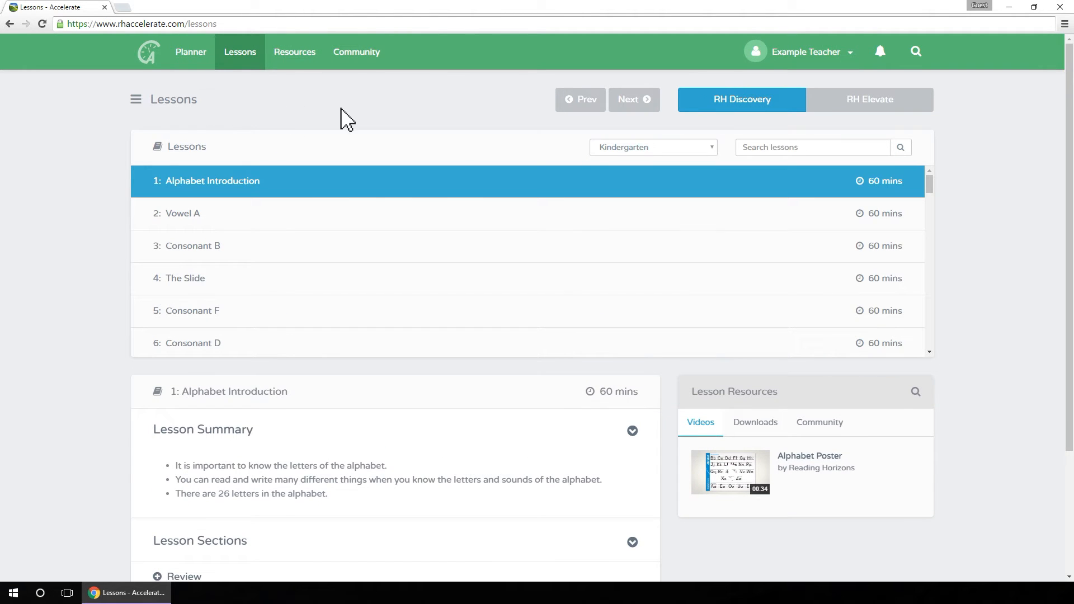
pyautogui.moveTo(363, 122)
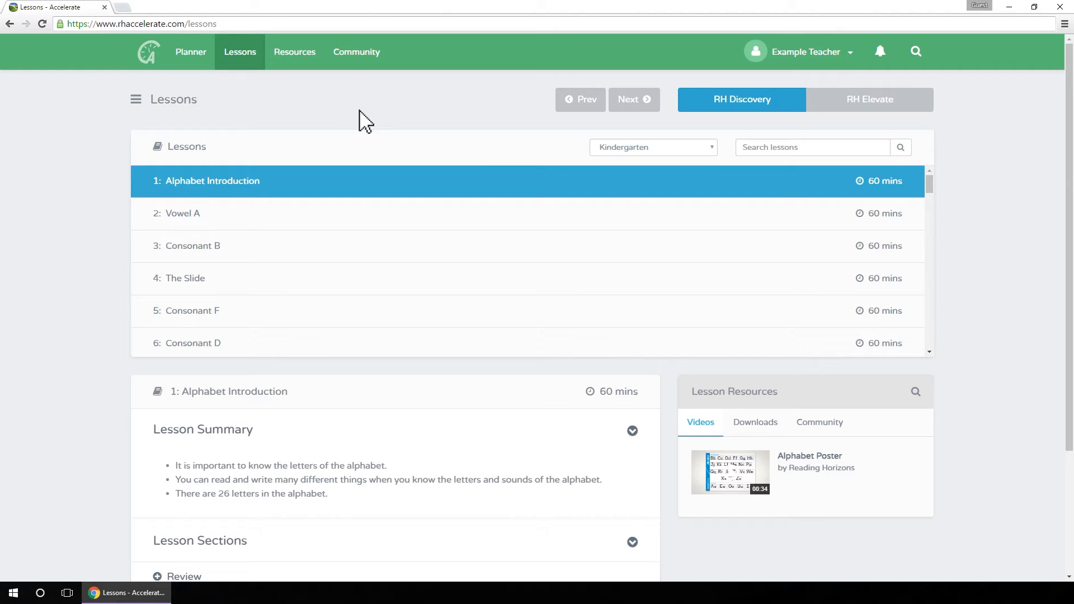
pyautogui.moveTo(656, 149)
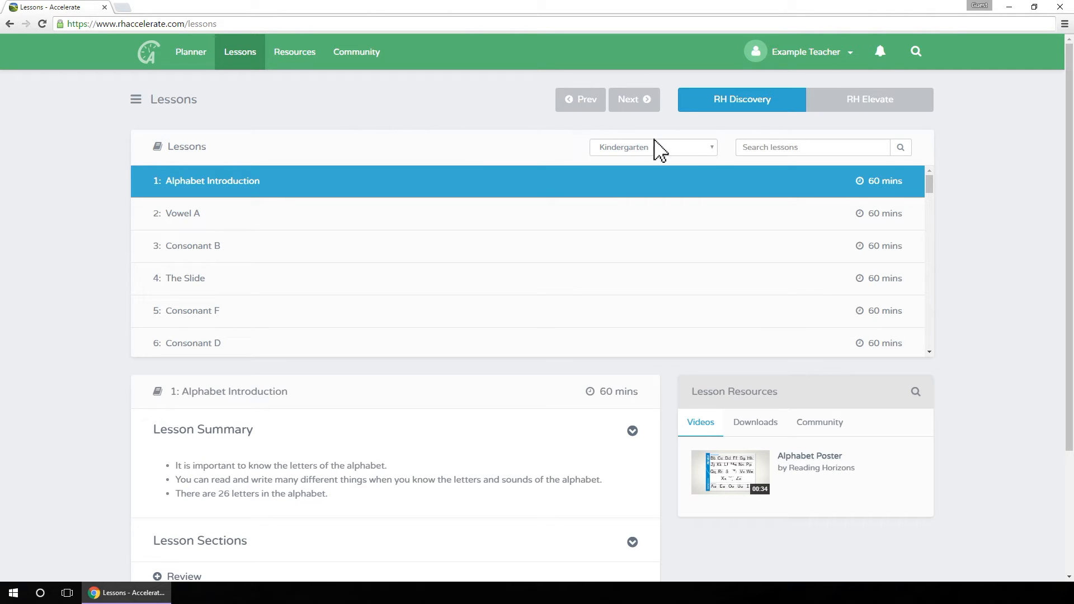
pyautogui.click(651, 147)
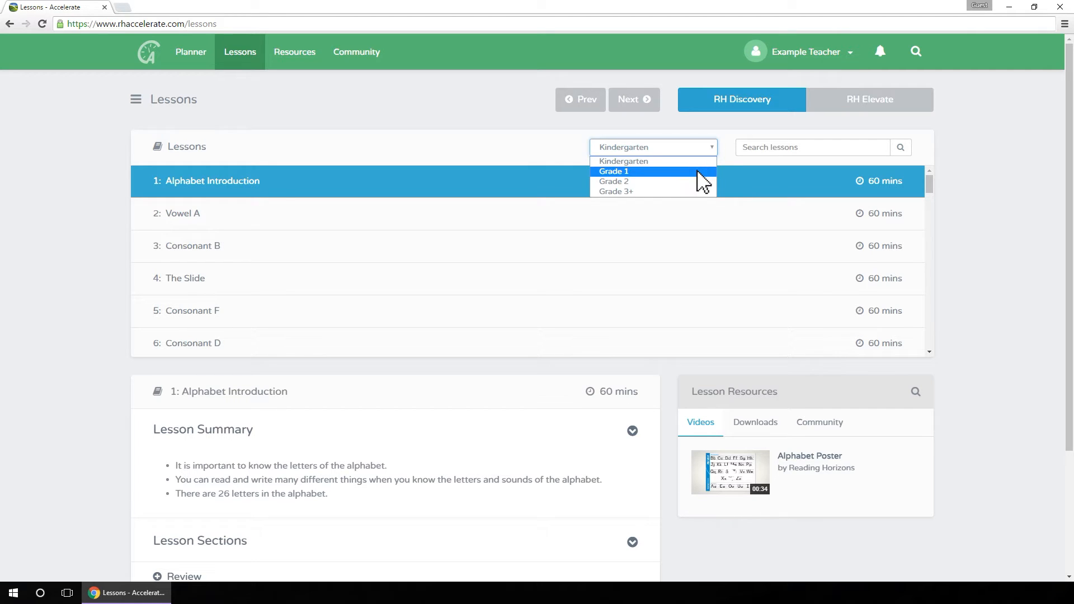
pyautogui.moveTo(700, 204)
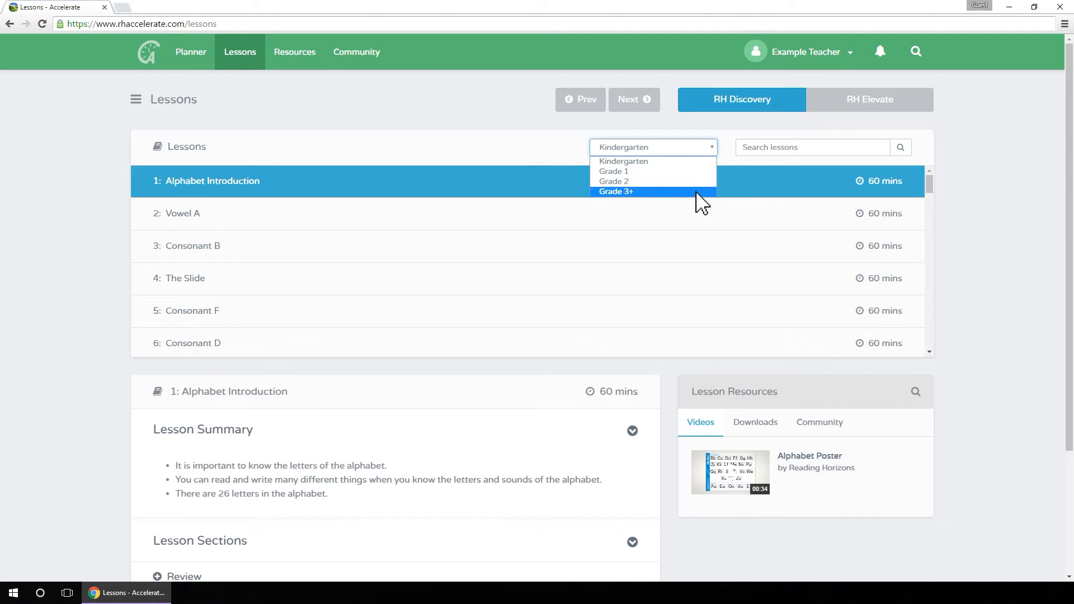
pyautogui.click(615, 192)
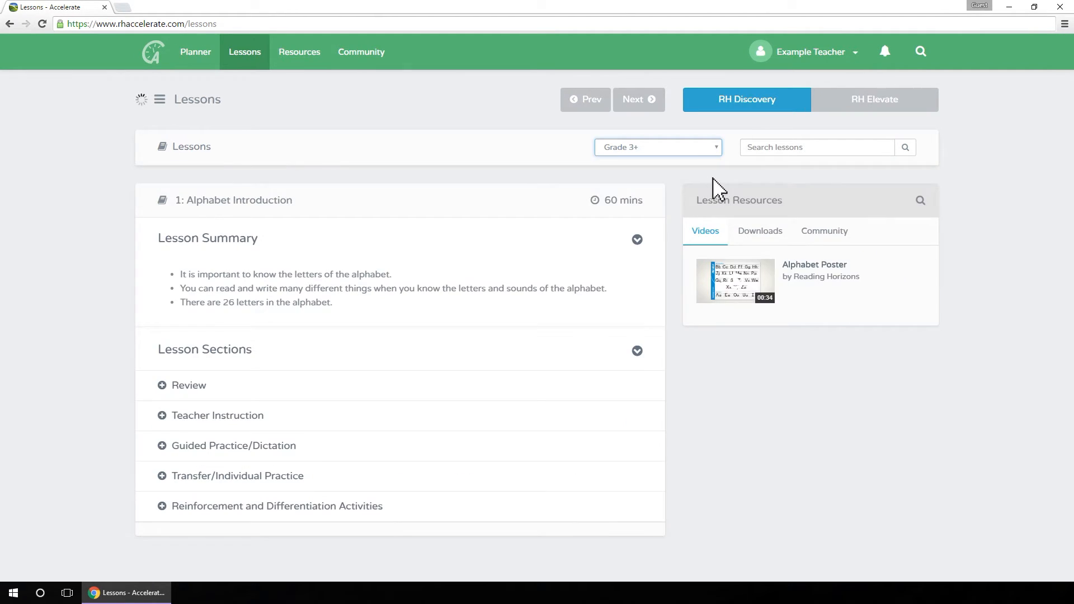
pyautogui.write('p')
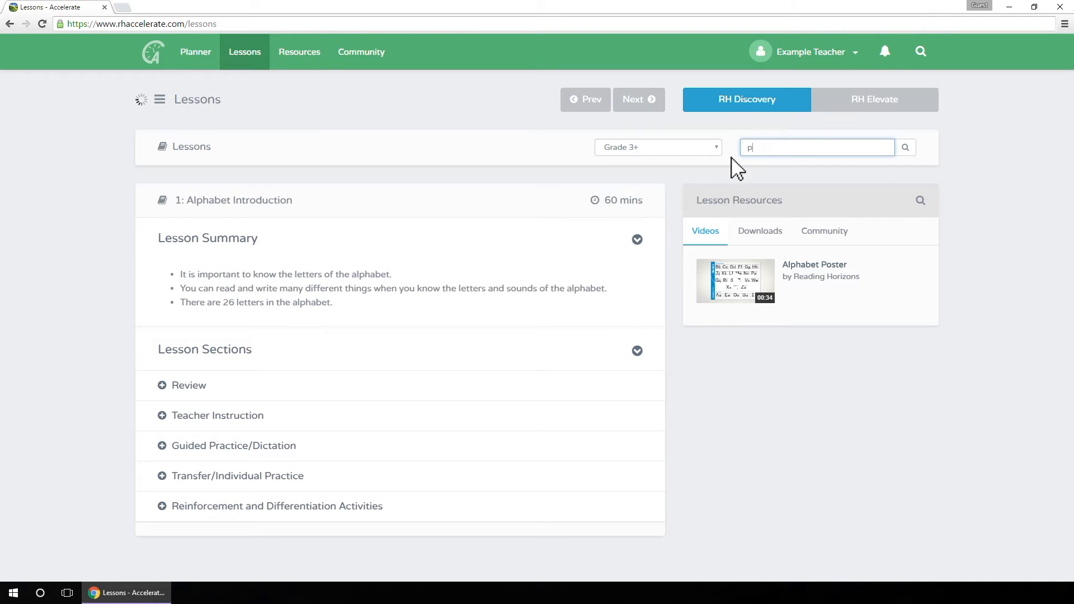
pyautogui.write('phonetic skill')
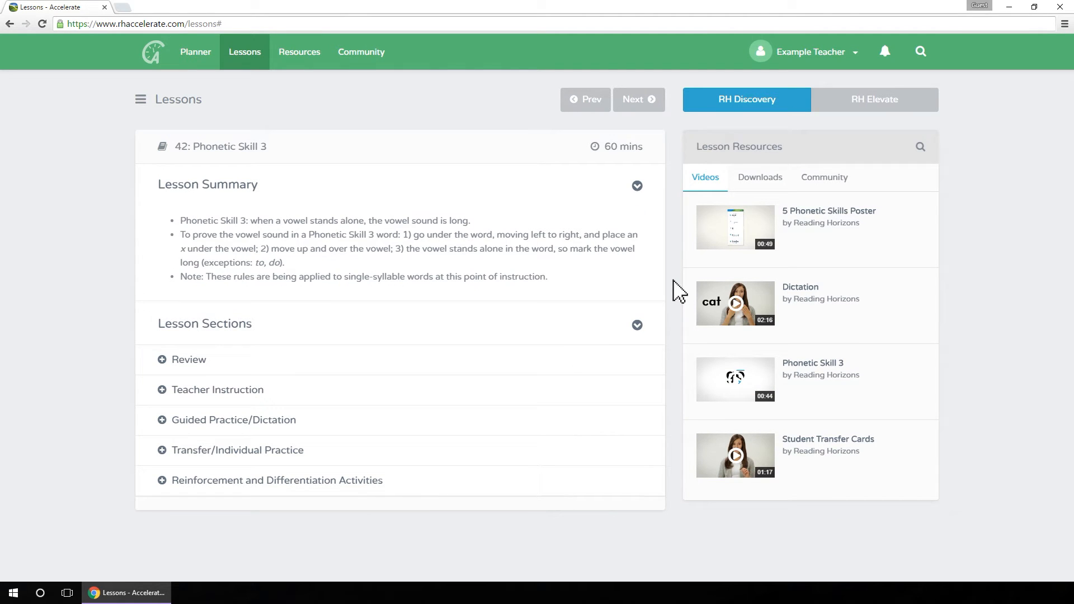
pyautogui.moveTo(661, 174)
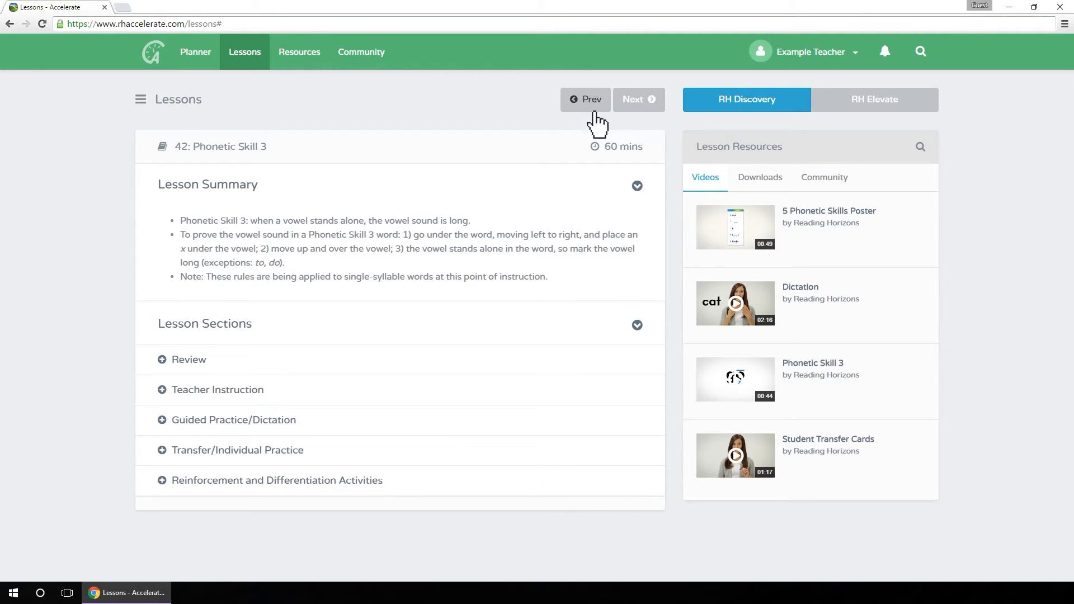
pyautogui.moveTo(591, 116)
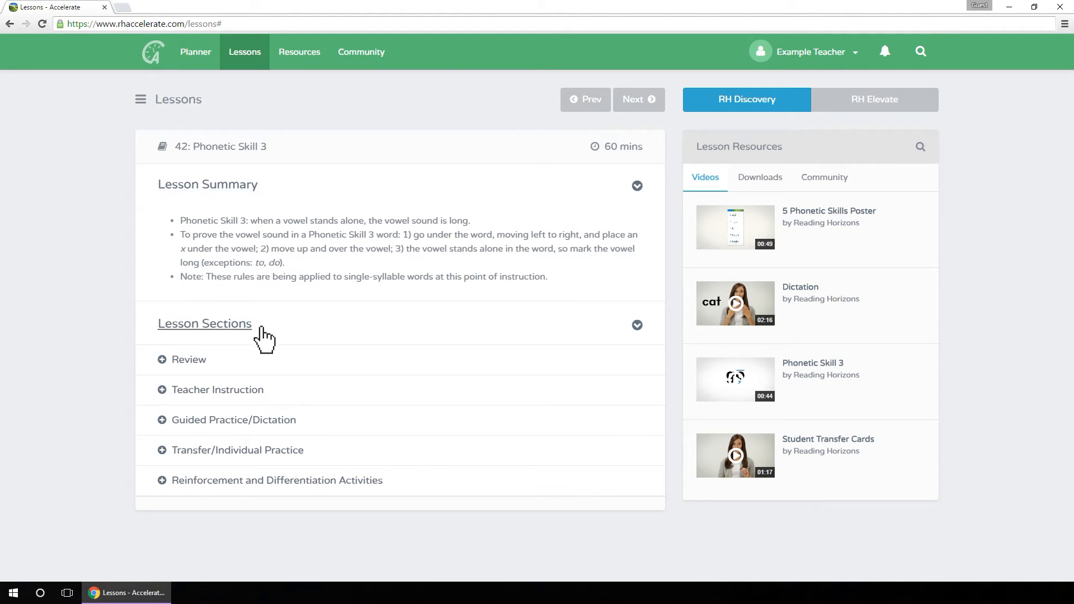
pyautogui.moveTo(204, 323)
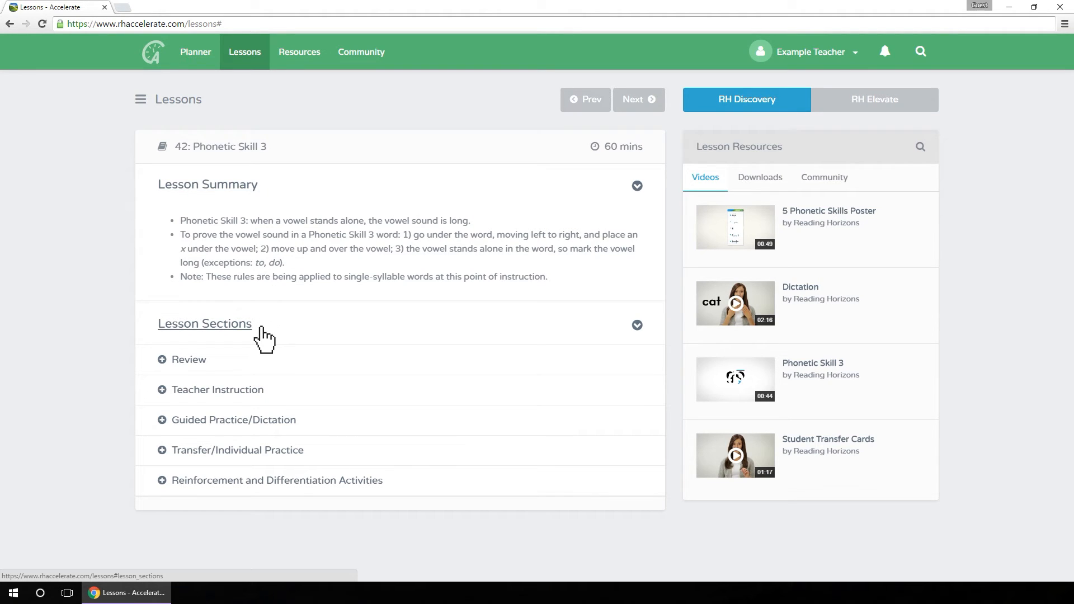
# - Expand lesson 42's Review section and show its downloadable transfer cards and activity sheets
pyautogui.click(190, 360)
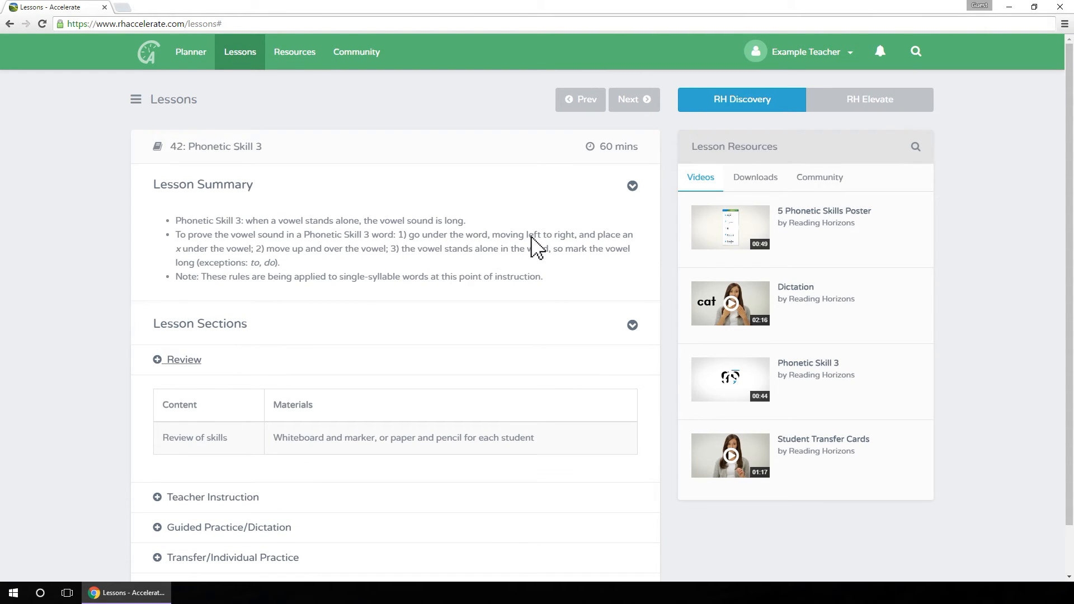
pyautogui.moveTo(695, 194)
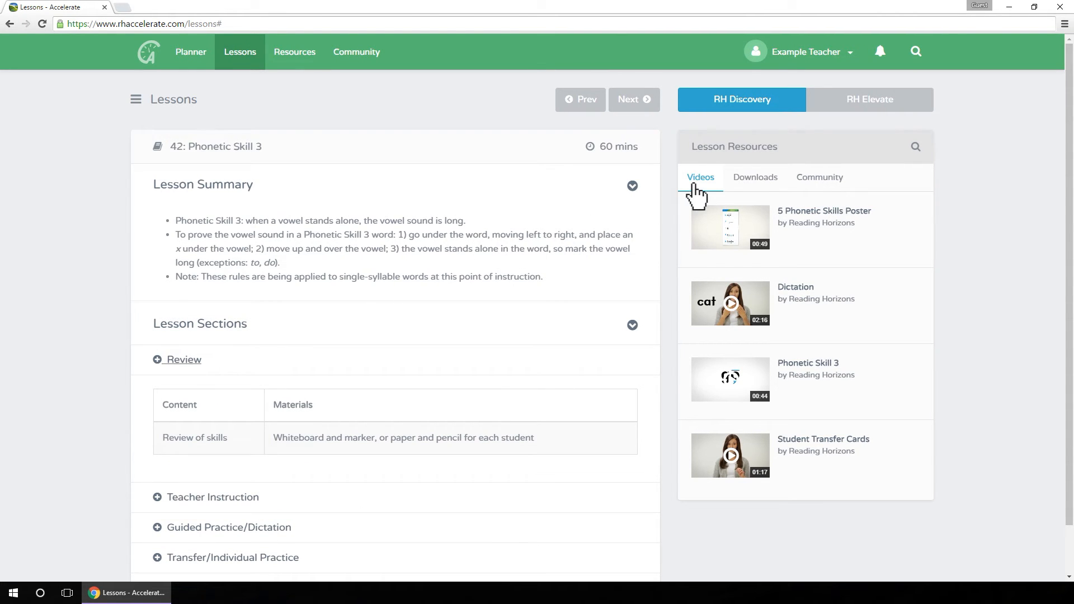
pyautogui.moveTo(754, 177)
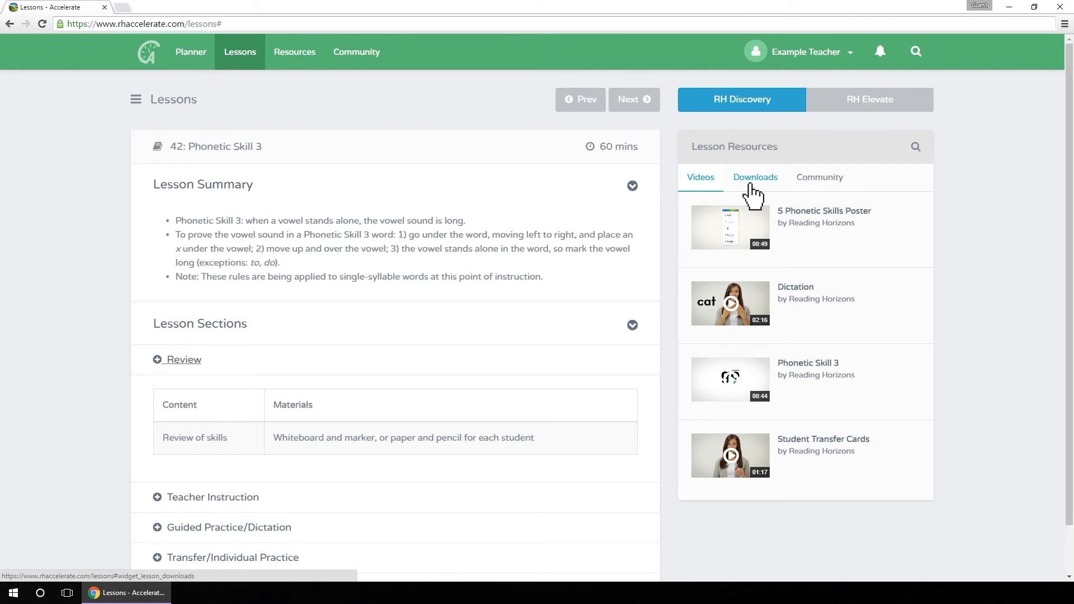
pyautogui.click(754, 177)
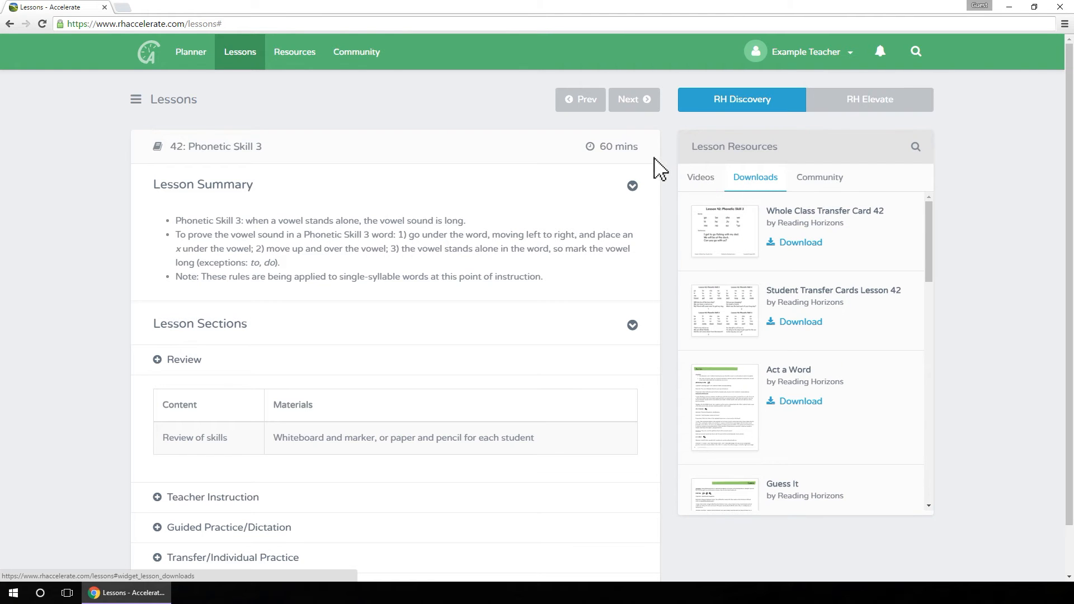
pyautogui.moveTo(333, 80)
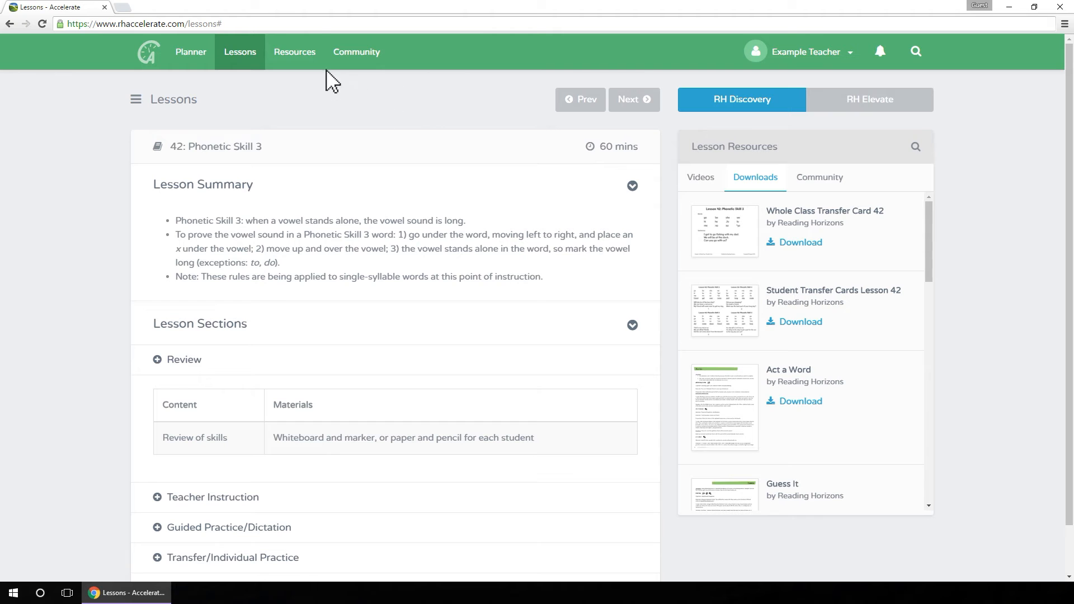
pyautogui.click(293, 52)
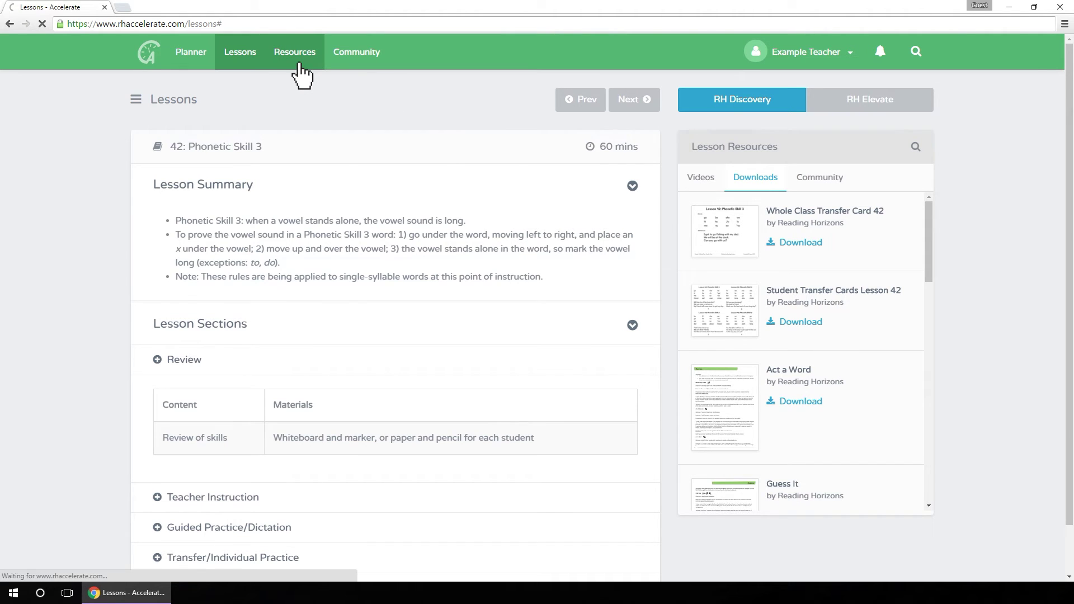
# - Play the 42 Sounds video from the Resources Videos tab, then close it
pyautogui.click(295, 52)
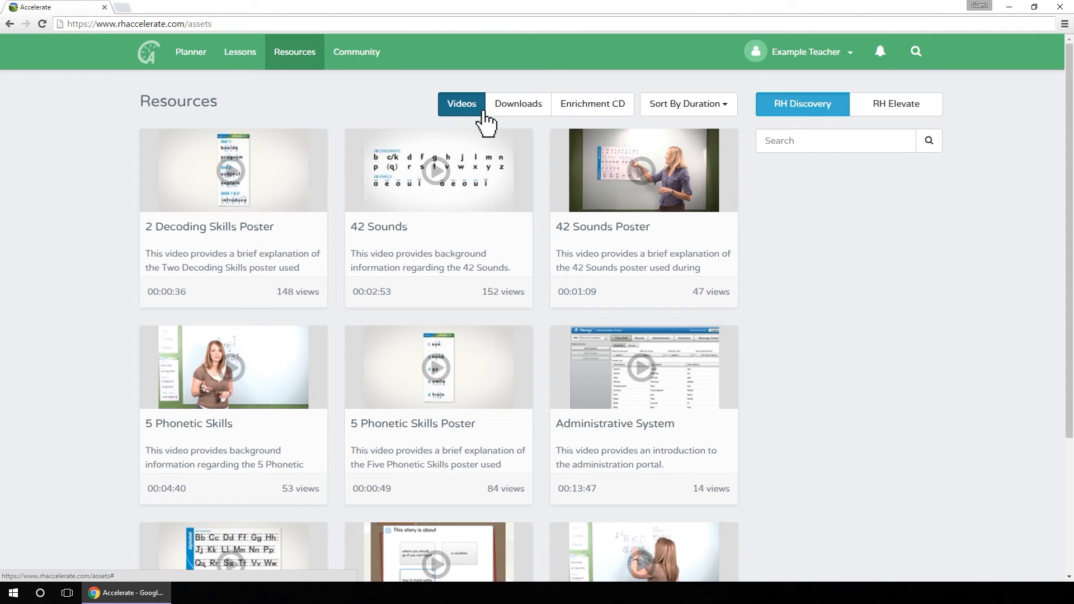
pyautogui.moveTo(591, 103)
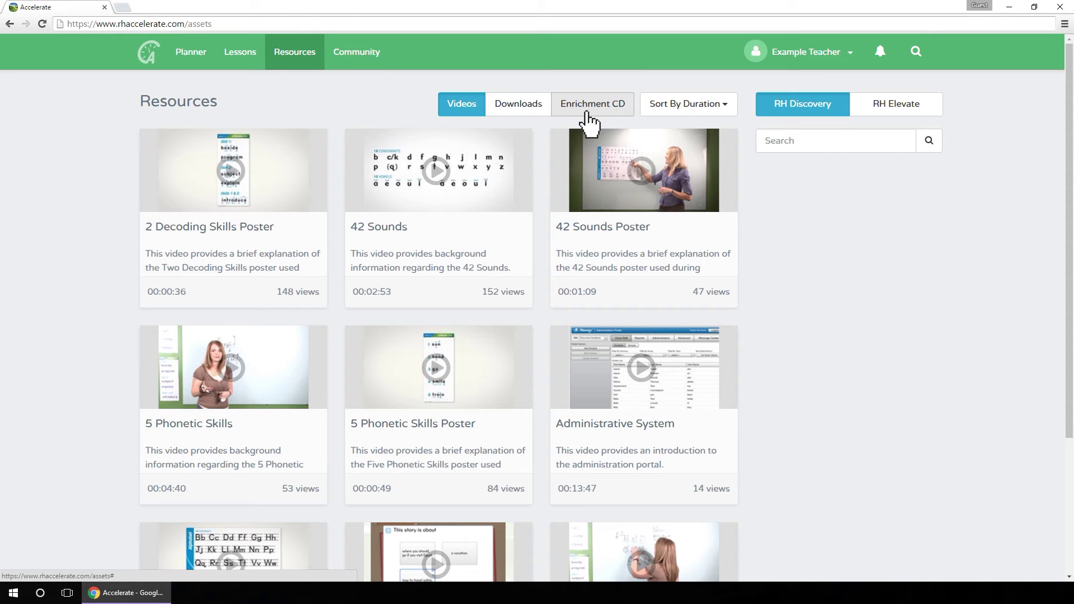
pyautogui.moveTo(461, 103)
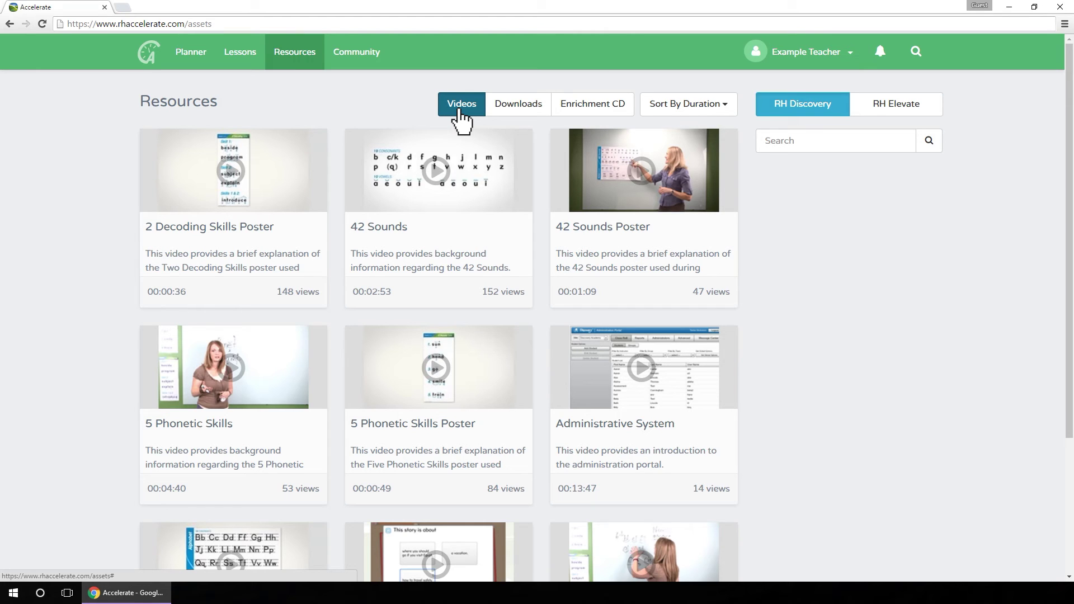
pyautogui.moveTo(408, 110)
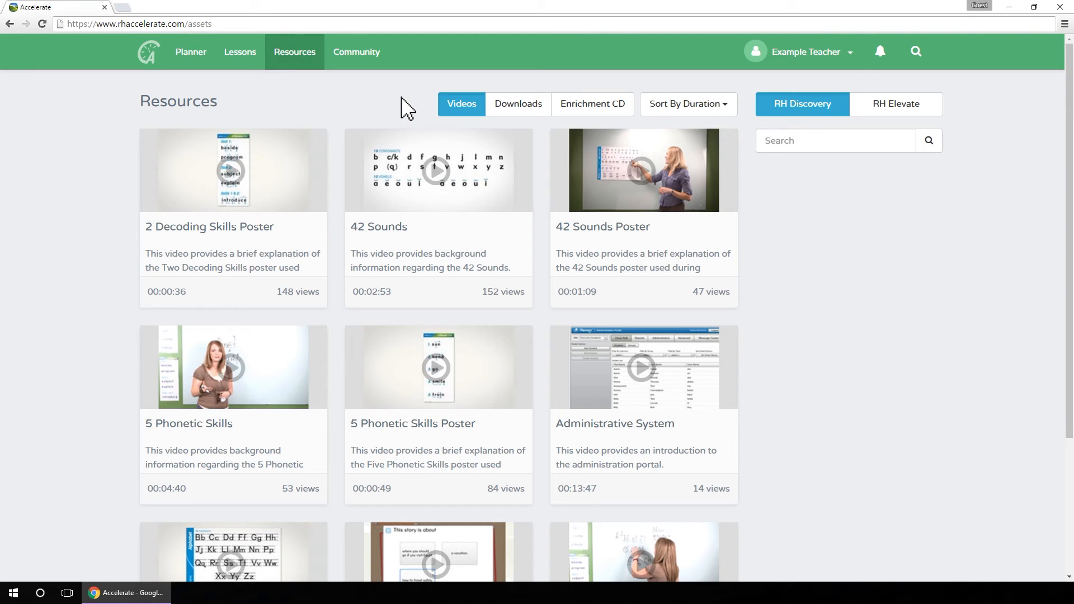
pyautogui.moveTo(408, 117)
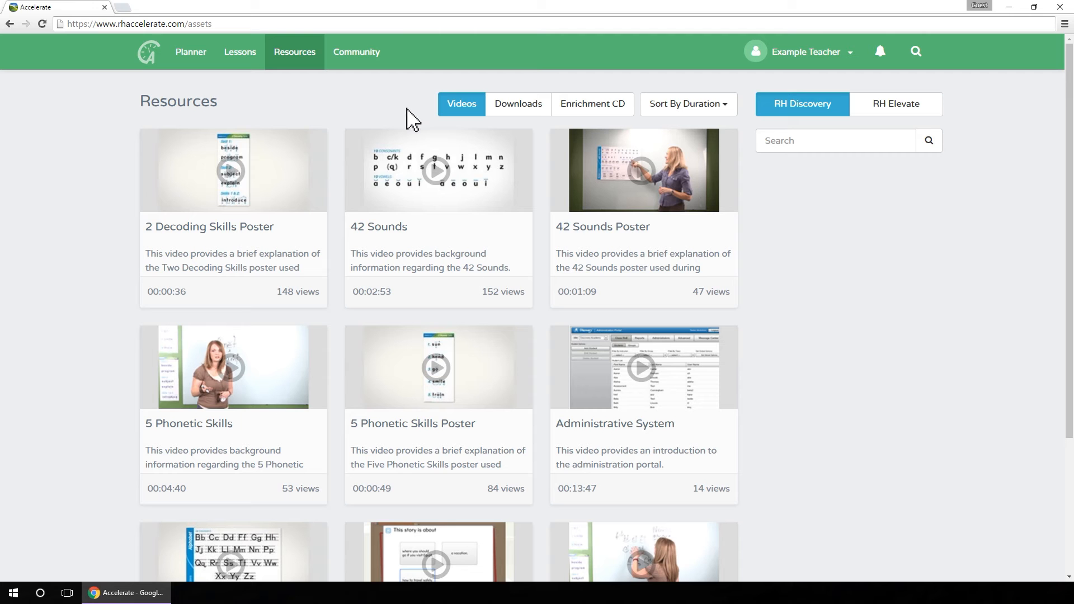
pyautogui.click(438, 170)
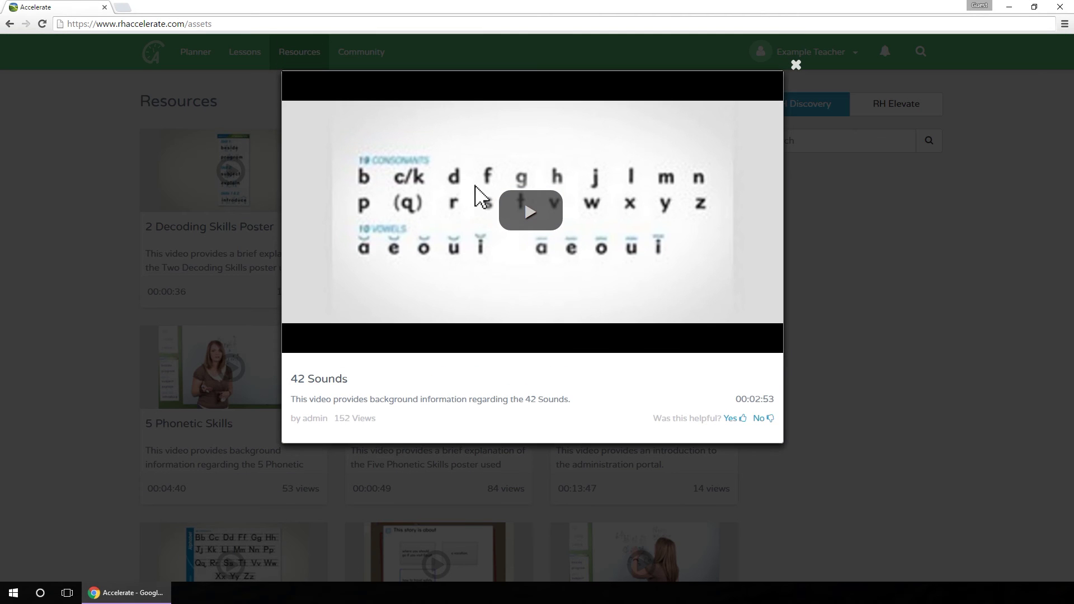
pyautogui.click(531, 211)
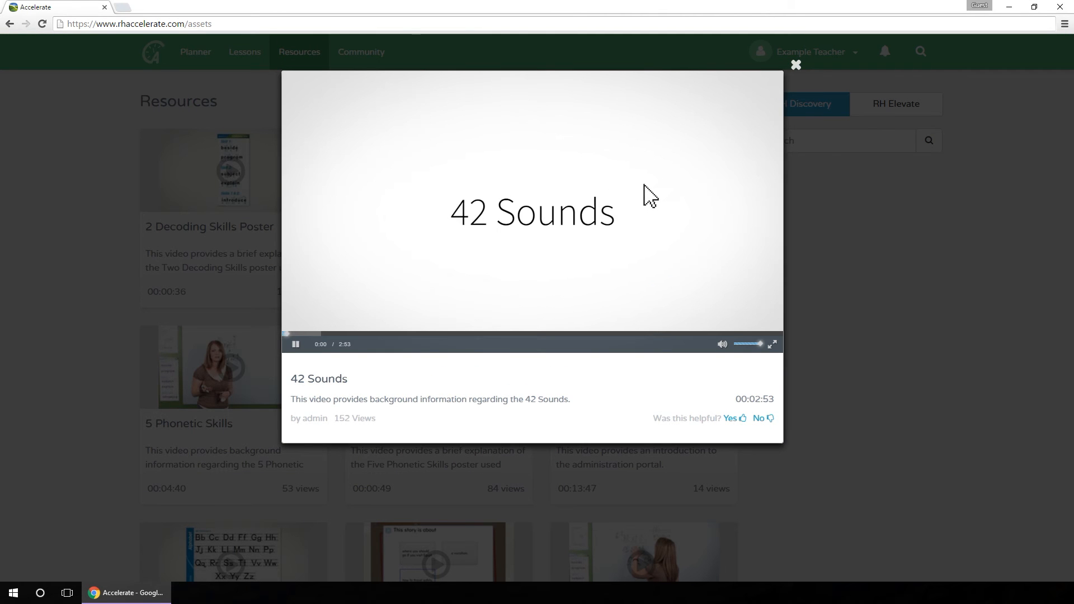
pyautogui.click(796, 64)
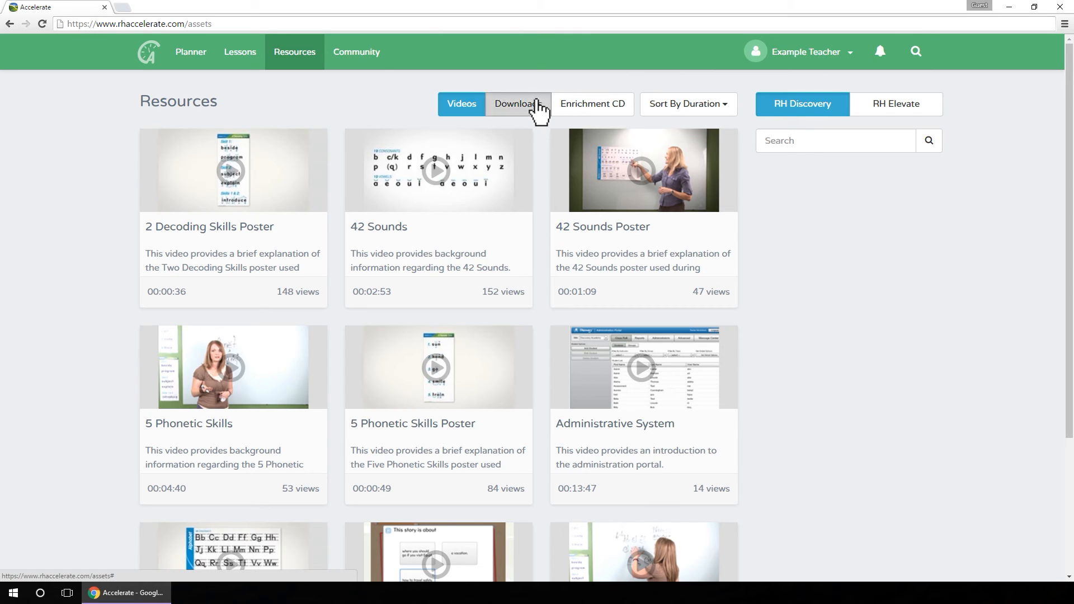
# - Show the Downloads tab and preview the 42 Sounds Cards document
pyautogui.click(508, 103)
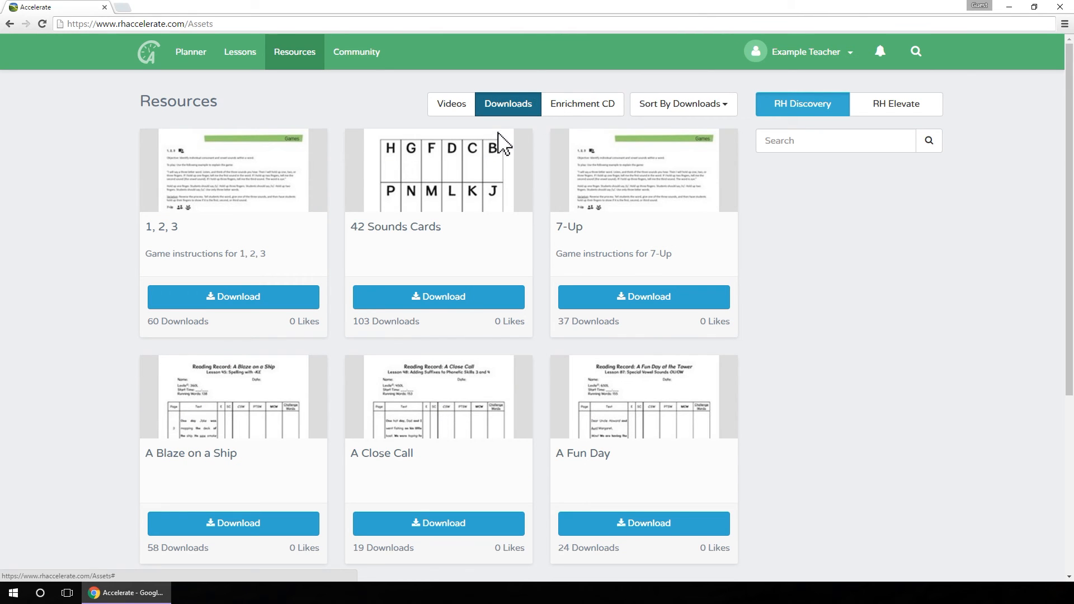
pyautogui.moveTo(427, 240)
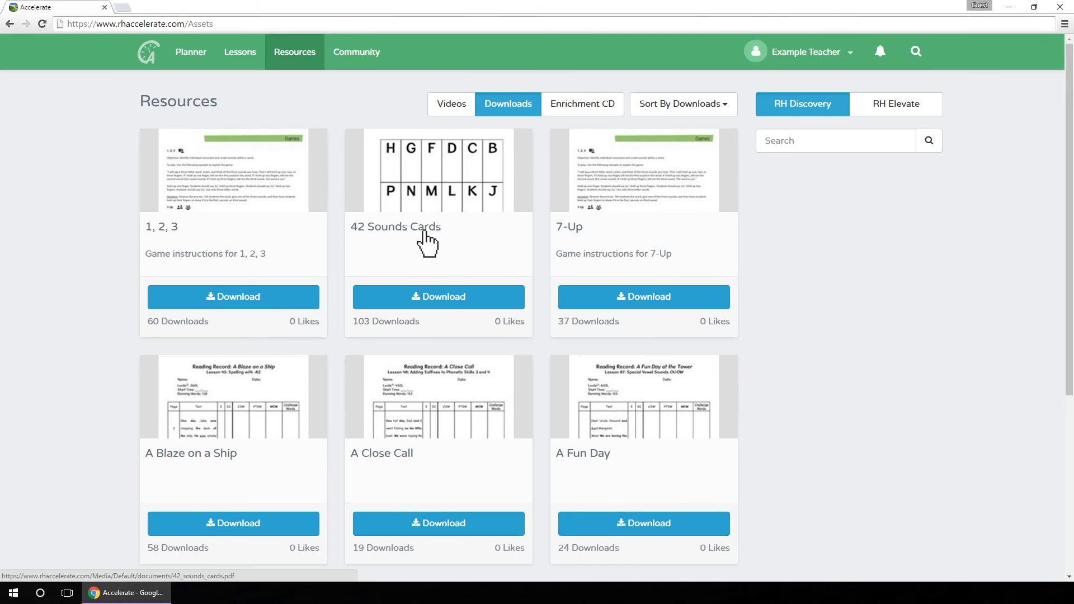
pyautogui.click(437, 170)
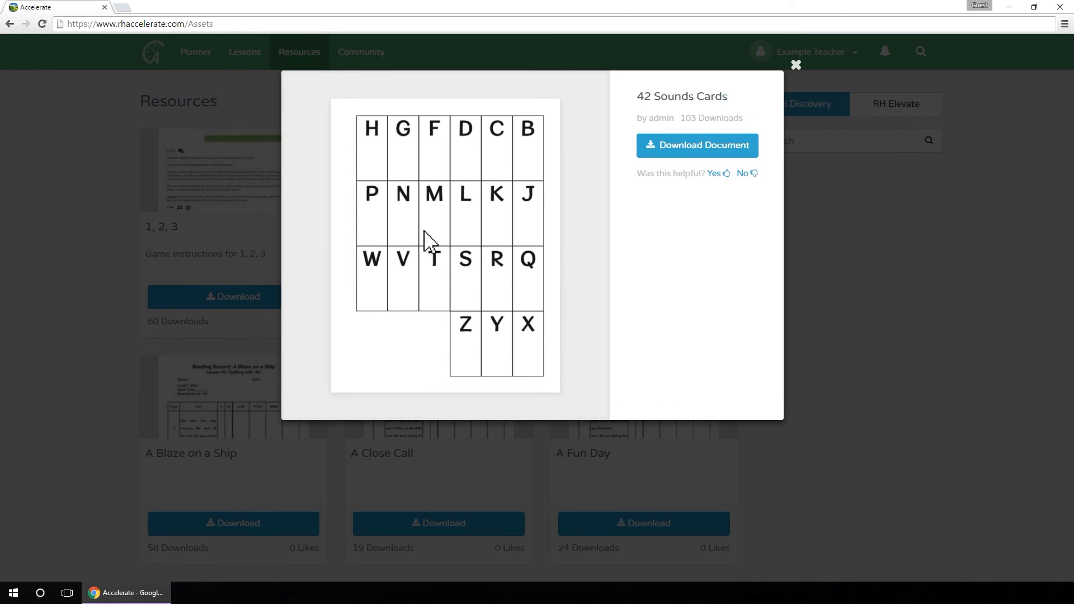
pyautogui.moveTo(647, 174)
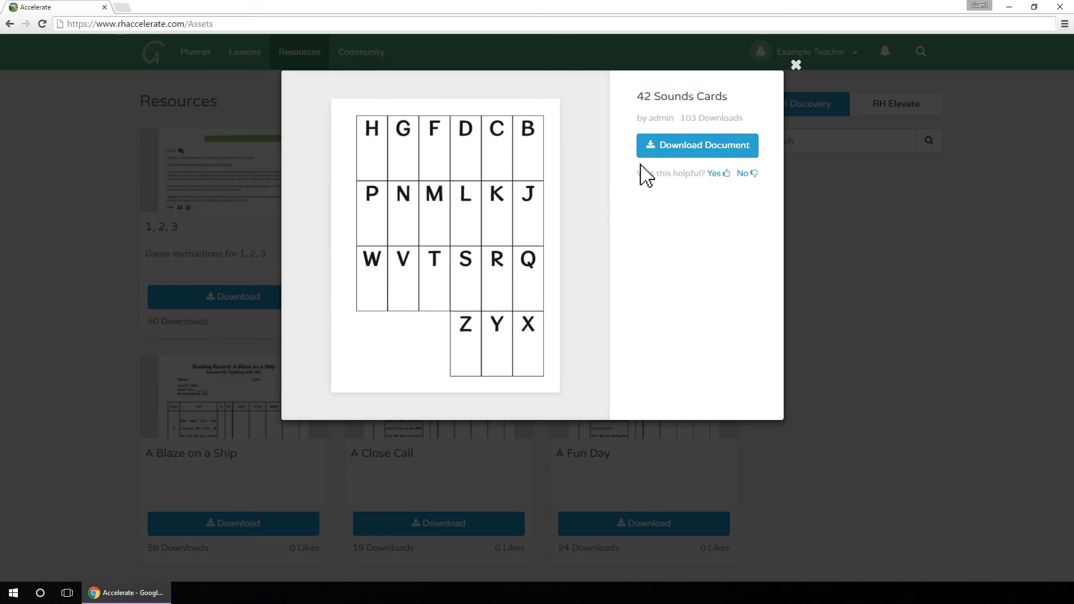
pyautogui.moveTo(695, 145)
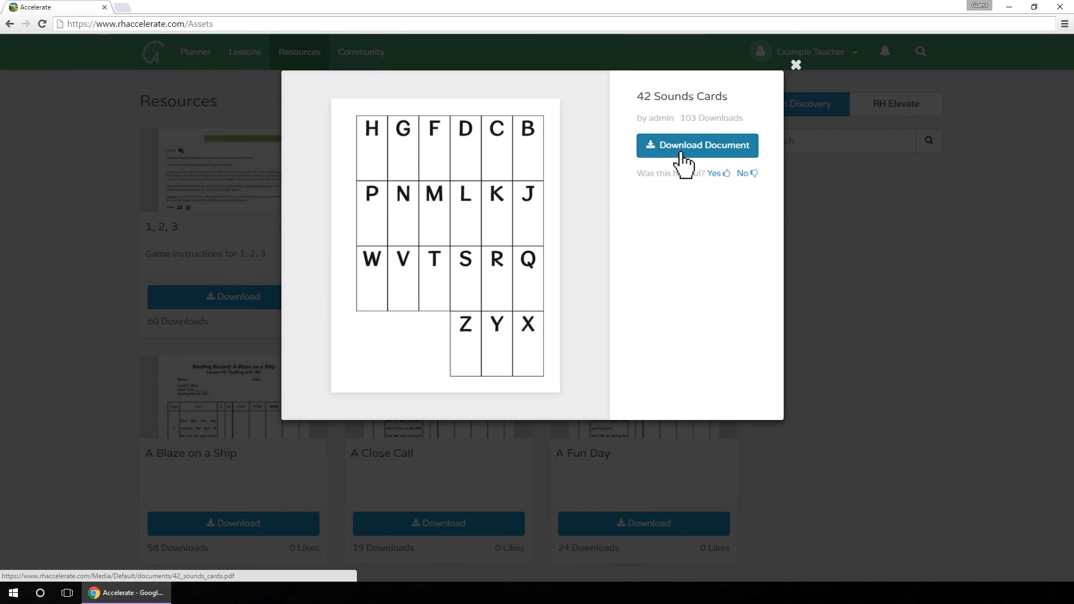
pyautogui.moveTo(736, 123)
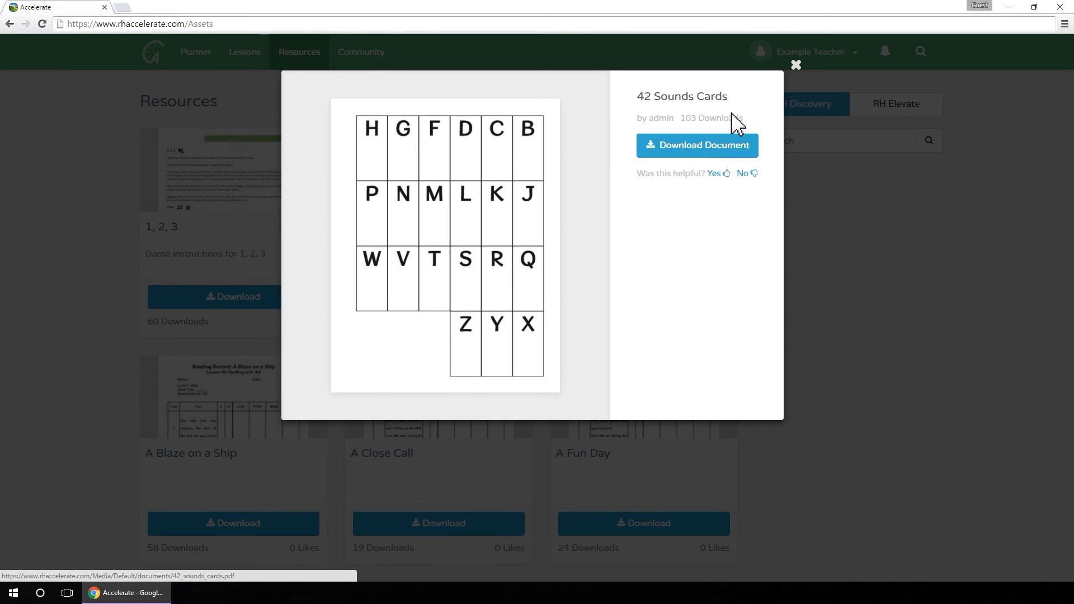
# - Close the cards preview and expand Enrichment CD Assessments to Kindergarten Student skill checks
pyautogui.click(795, 64)
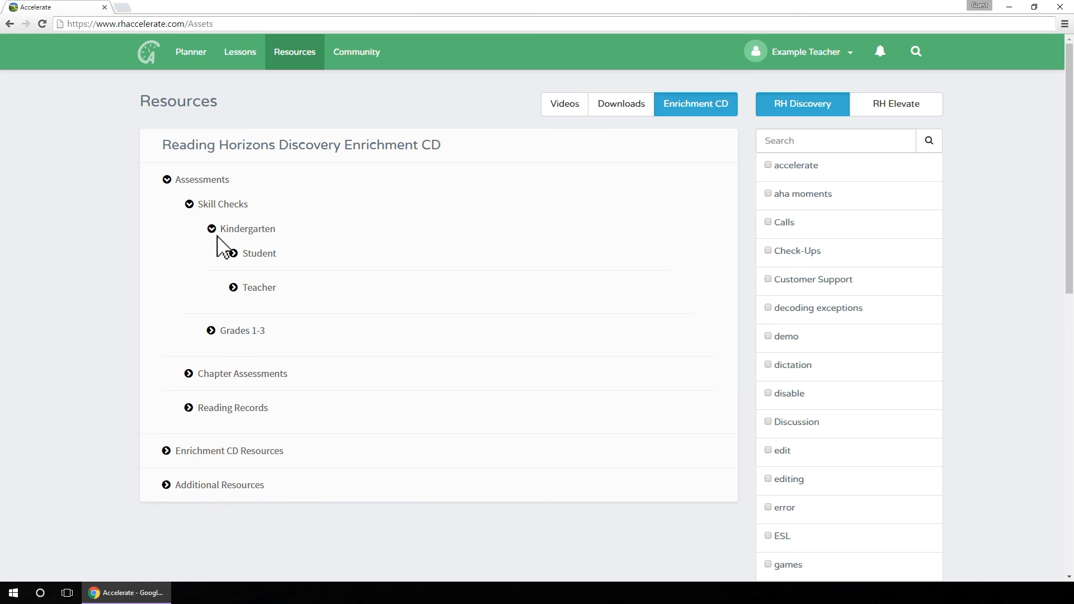
pyautogui.click(259, 253)
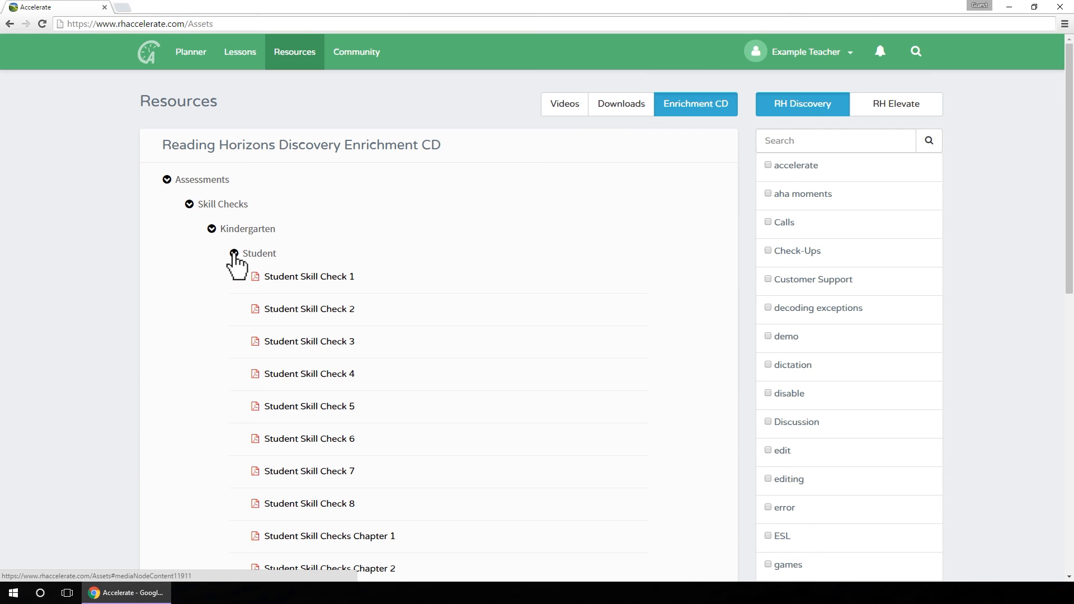
pyautogui.moveTo(710, 137)
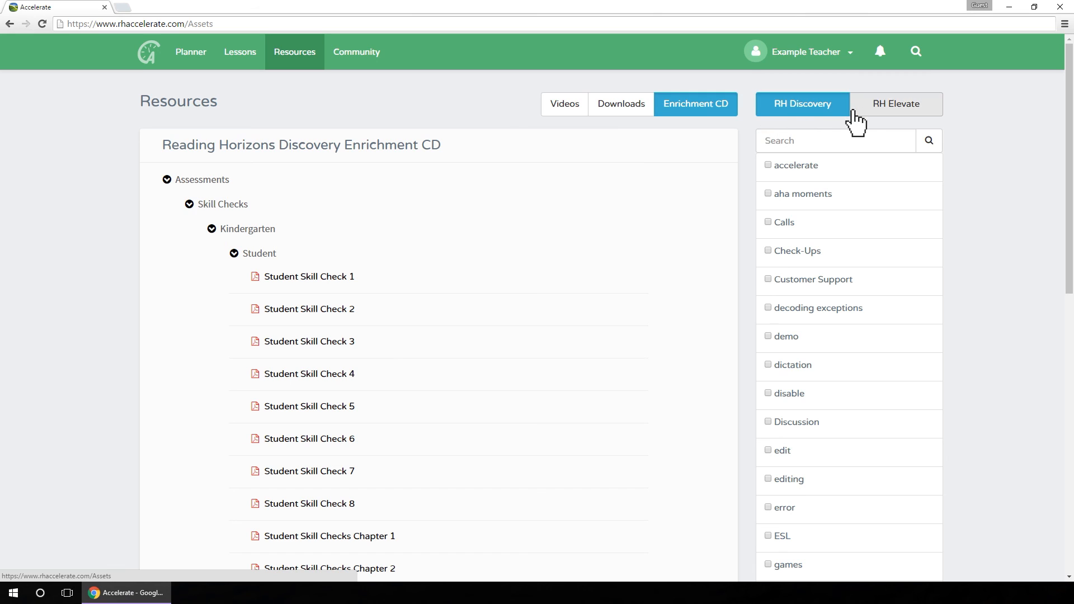
pyautogui.moveTo(880, 118)
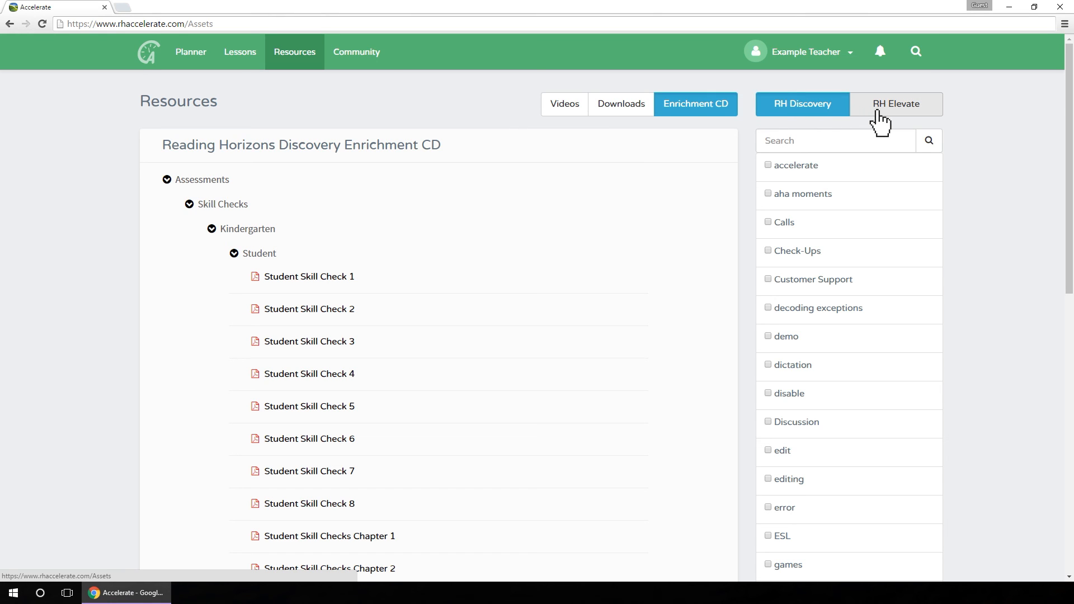